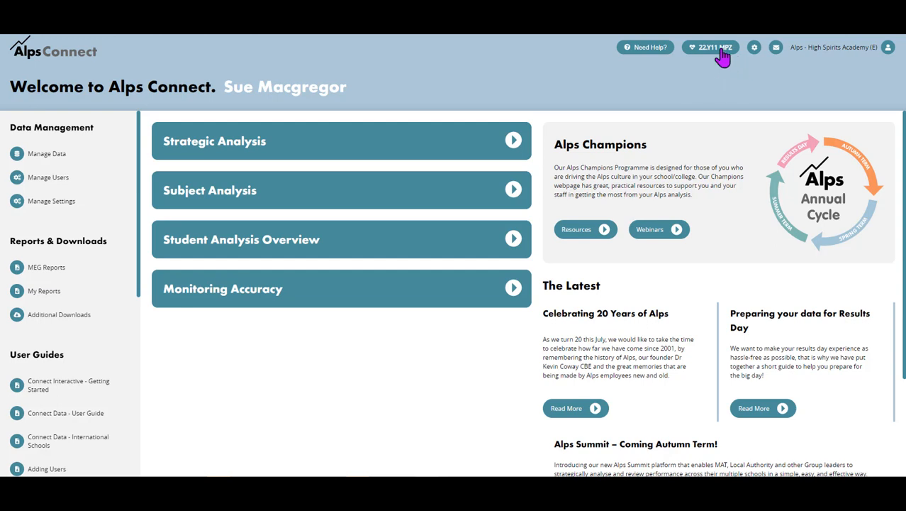
# Step: Bring up the gradepoint selector from the 22.Y11 MPZ button in the top bar
pyautogui.click(709, 46)
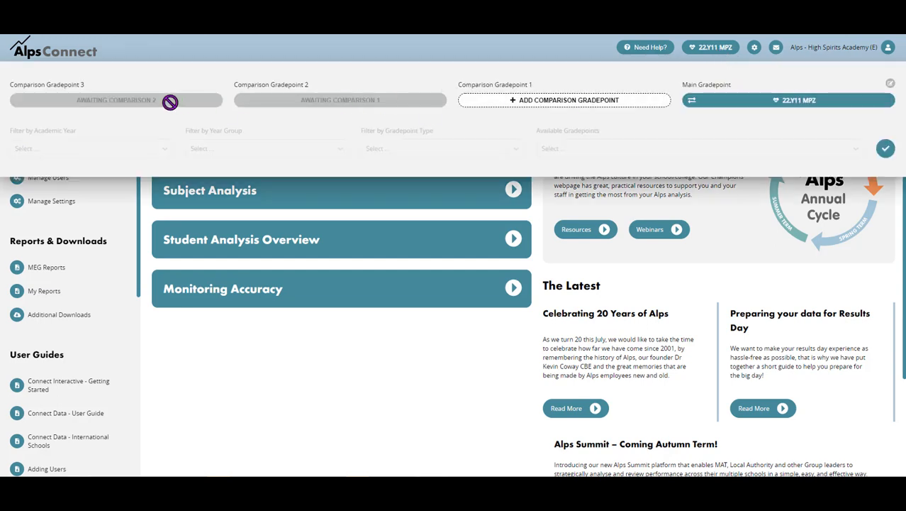
pyautogui.moveTo(766, 107)
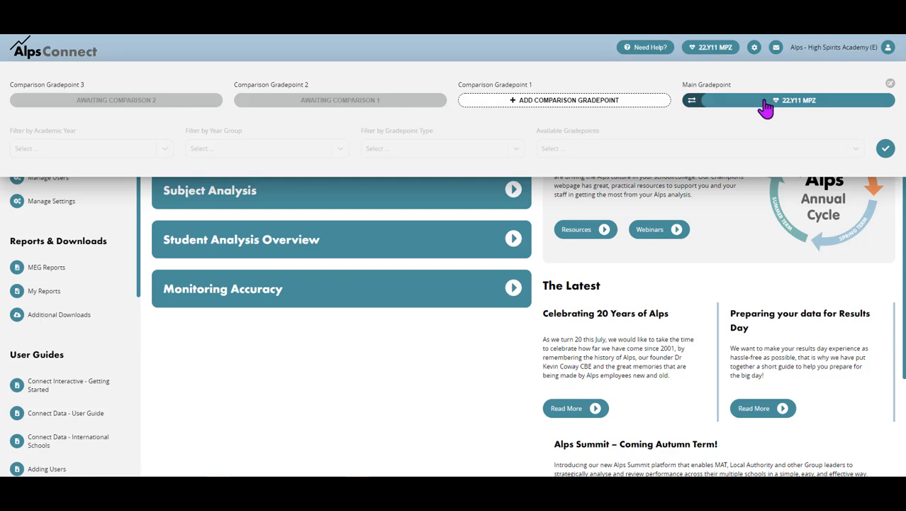
pyautogui.moveTo(769, 108)
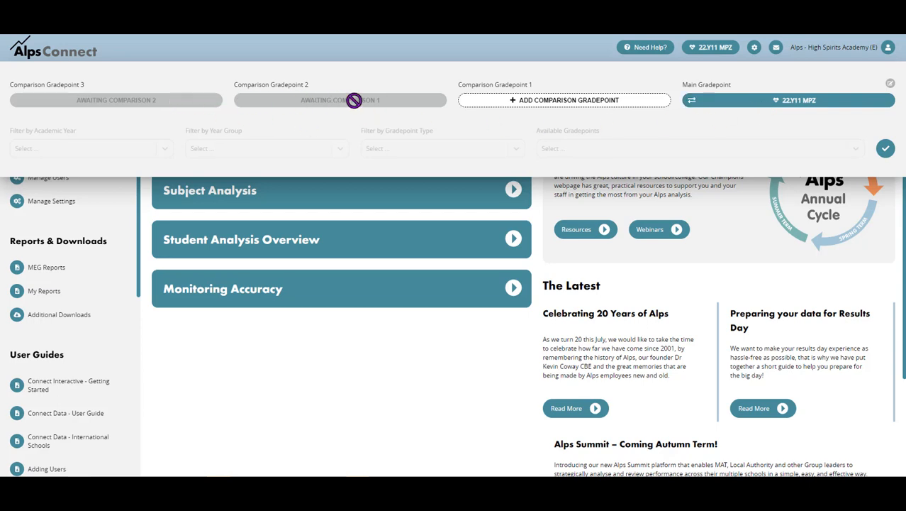
pyautogui.moveTo(204, 102)
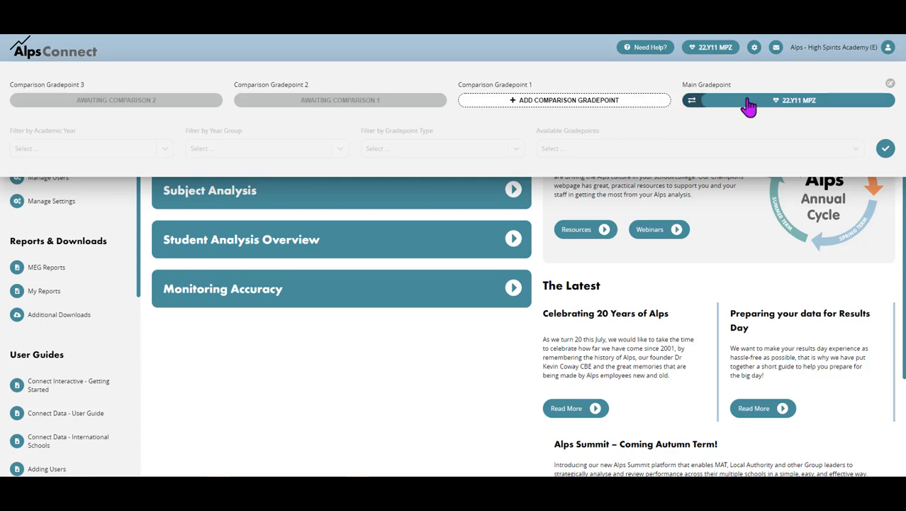
pyautogui.moveTo(741, 113)
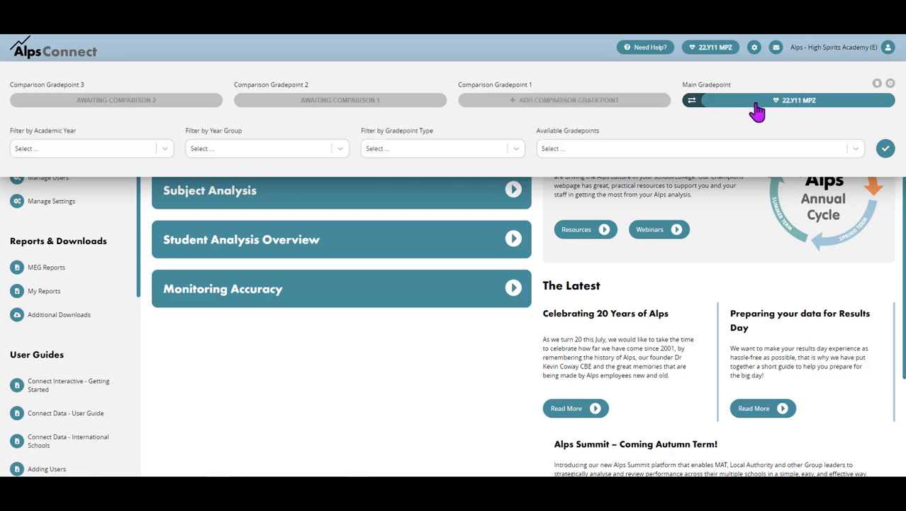
pyautogui.moveTo(675, 151)
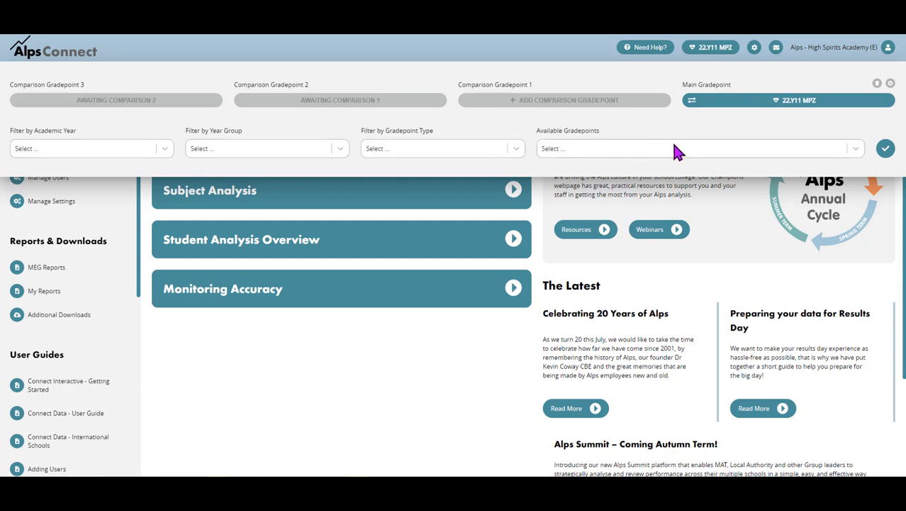
pyautogui.moveTo(858, 156)
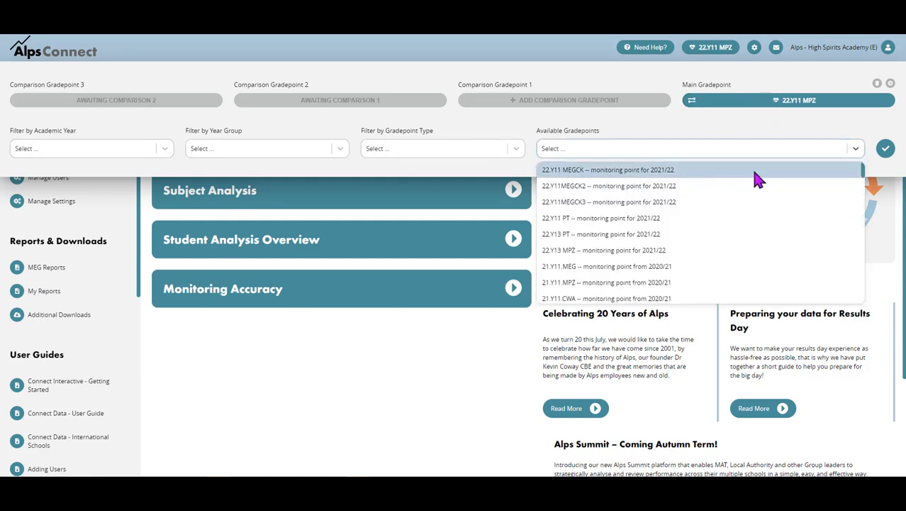
# Step: Scroll through the Available Gradepoints list from 2021/22 monitoring points back to 2013/14 exam results
pyautogui.scroll(-3)
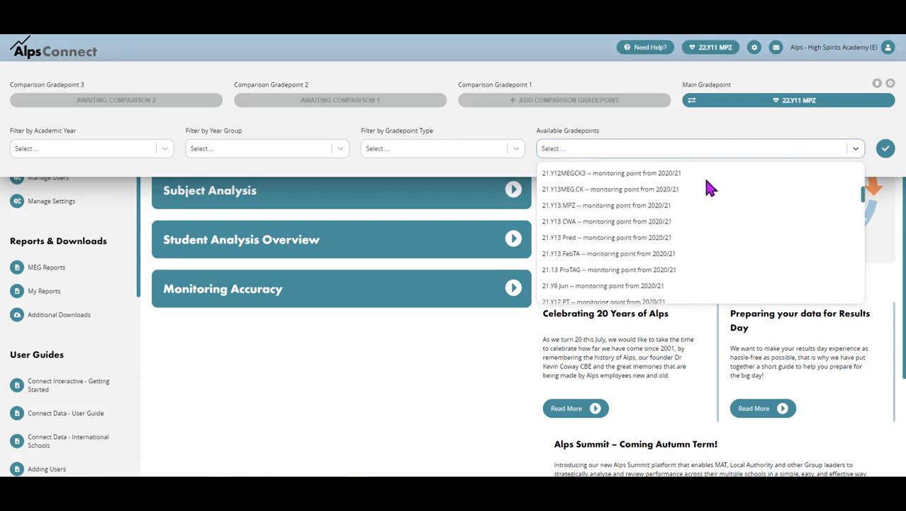
pyautogui.scroll(-3)
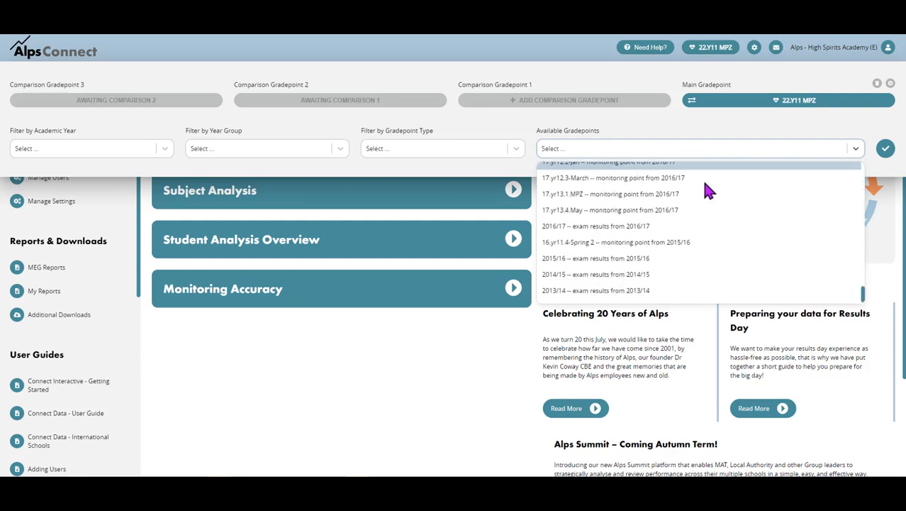
pyautogui.scroll(3)
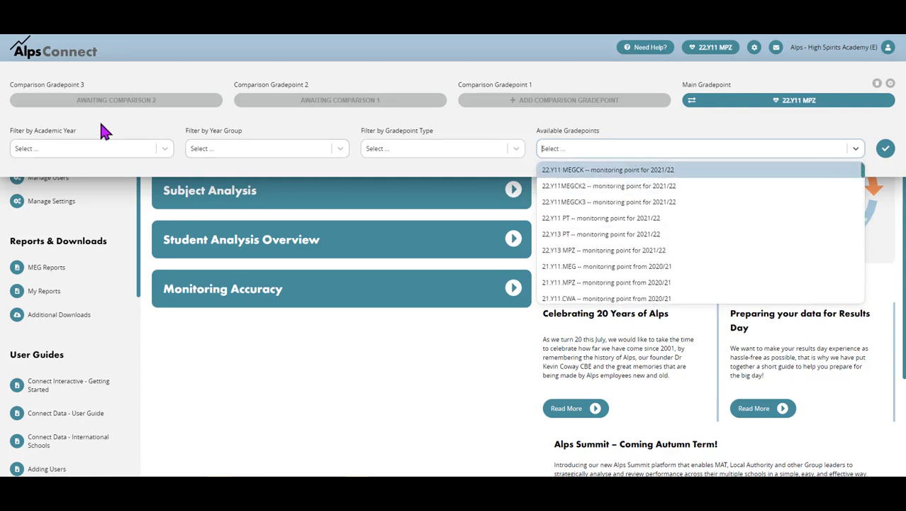
# Step: Filter gradepoints to academic year 2020/21, Year 11, Monitoring type
pyautogui.click(156, 158)
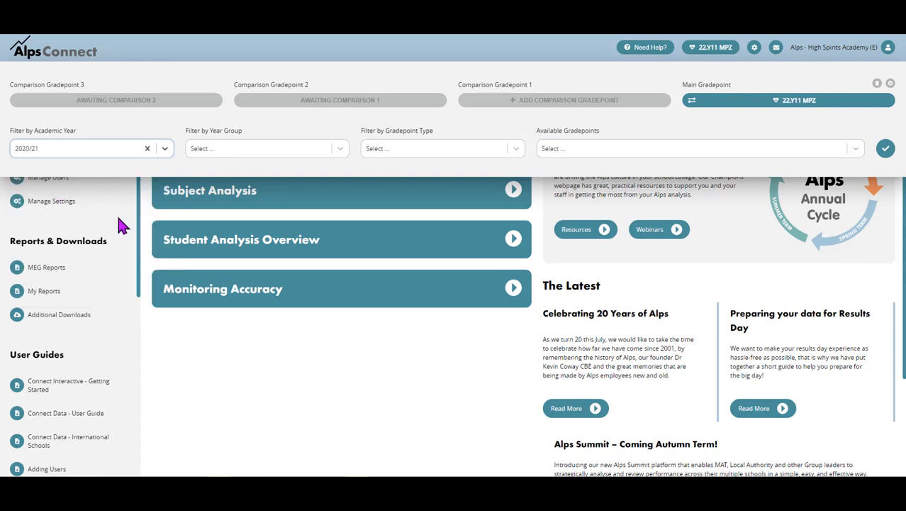
pyautogui.moveTo(46, 154)
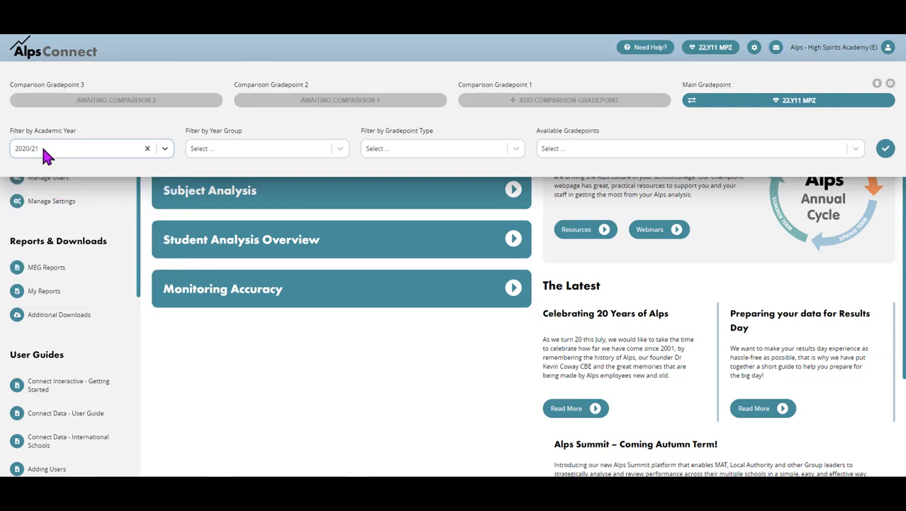
pyautogui.click(267, 149)
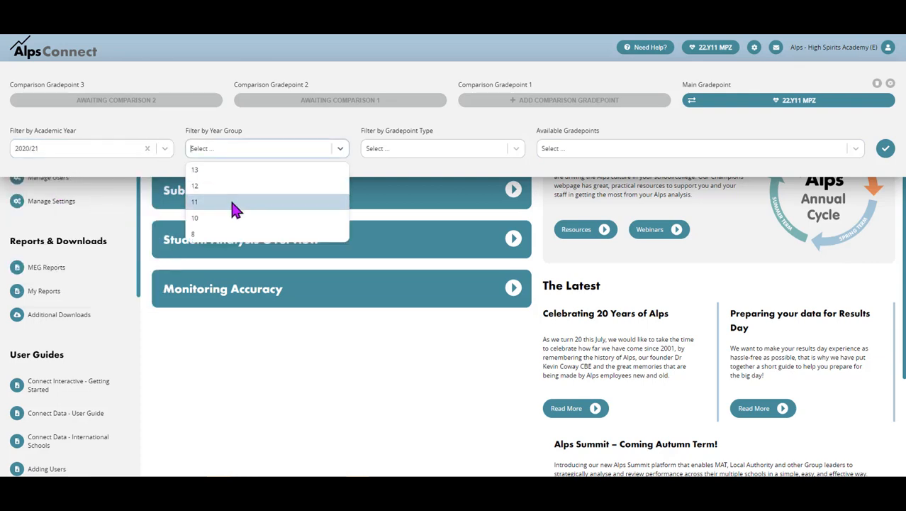
pyautogui.click(195, 201)
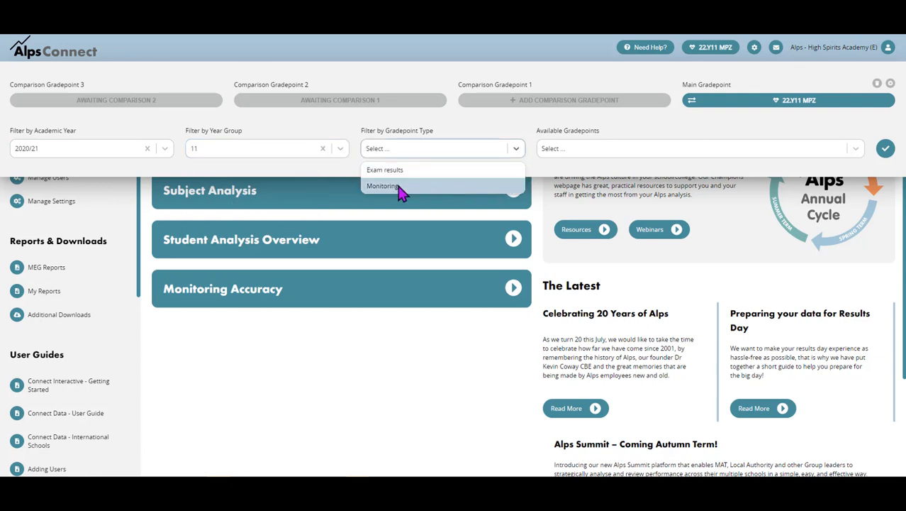
pyautogui.click(383, 186)
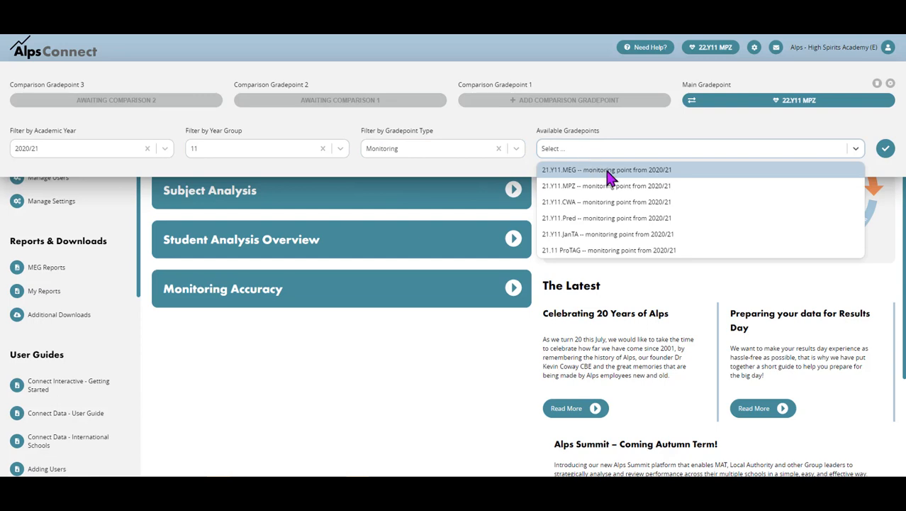
pyautogui.moveTo(611, 183)
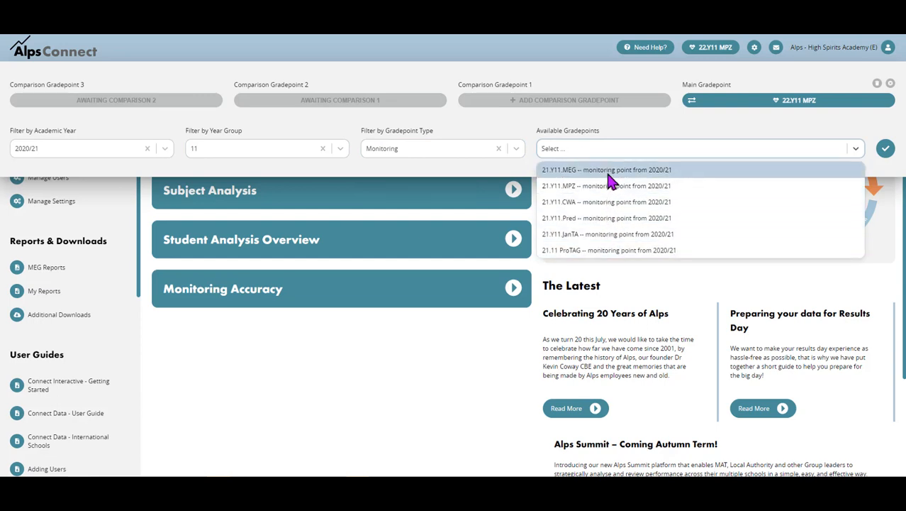
pyautogui.moveTo(603, 186)
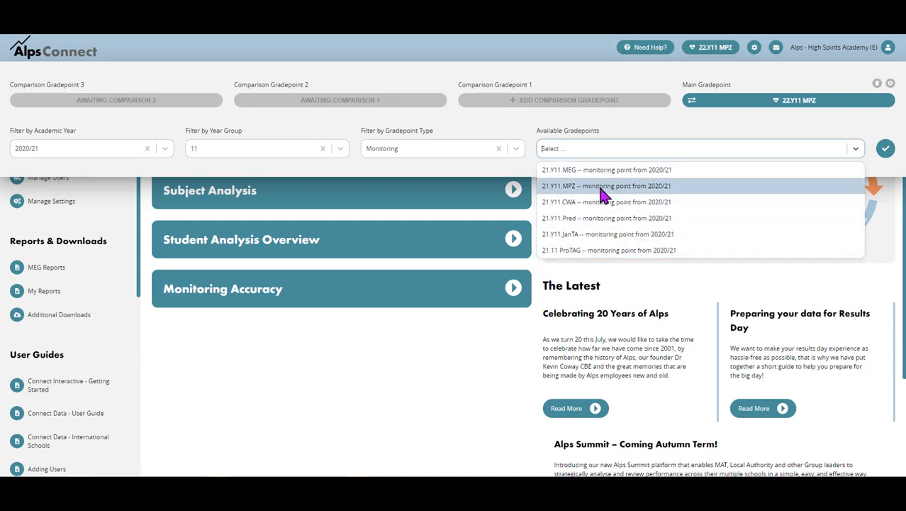
pyautogui.moveTo(601, 173)
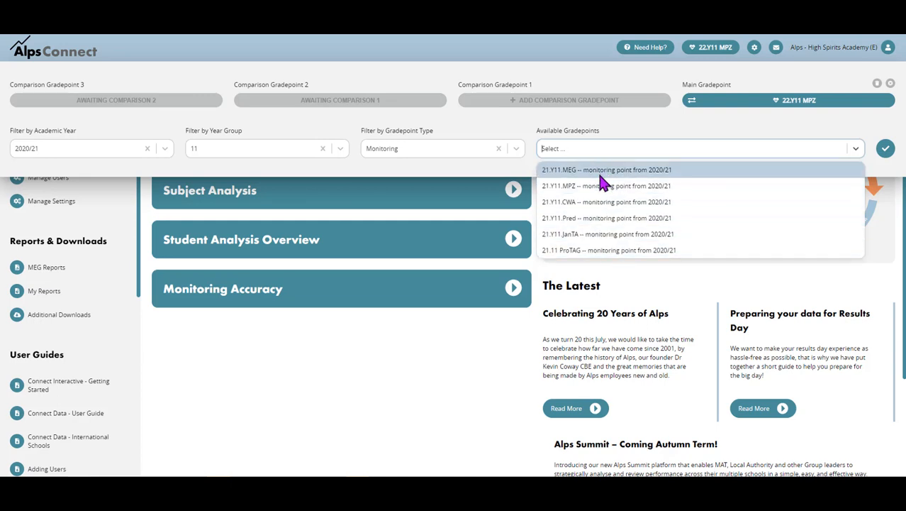
pyautogui.moveTo(570, 250)
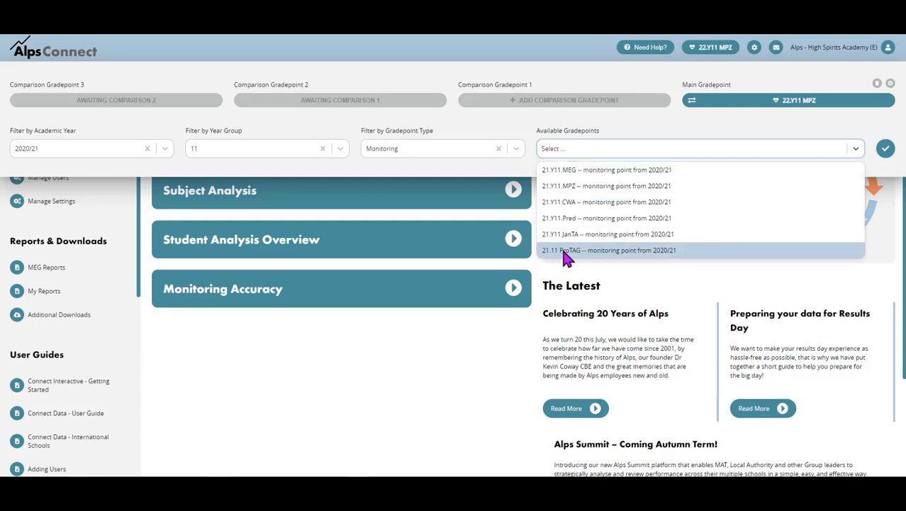
pyautogui.moveTo(582, 258)
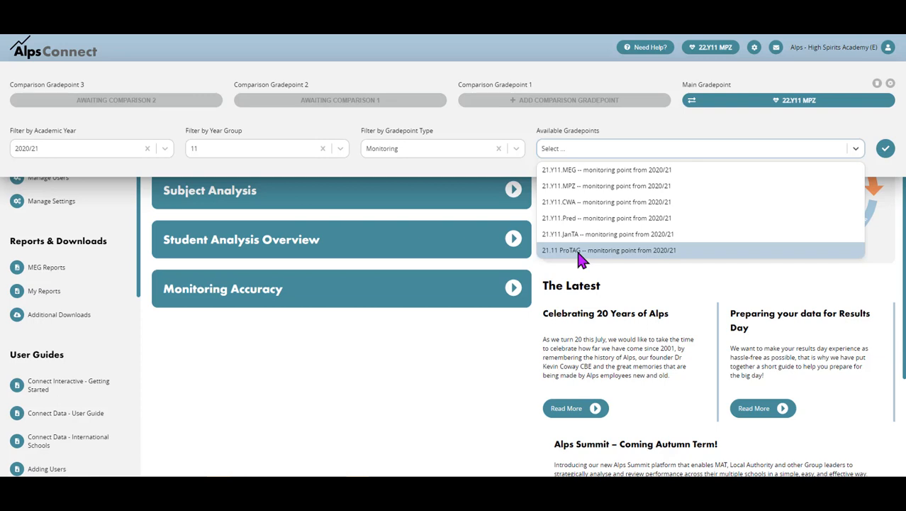
# Step: Make 21.11 ProTAG the main gradepoint, auto-filling JanTA, Pred and CWA as comparisons
pyautogui.click(609, 250)
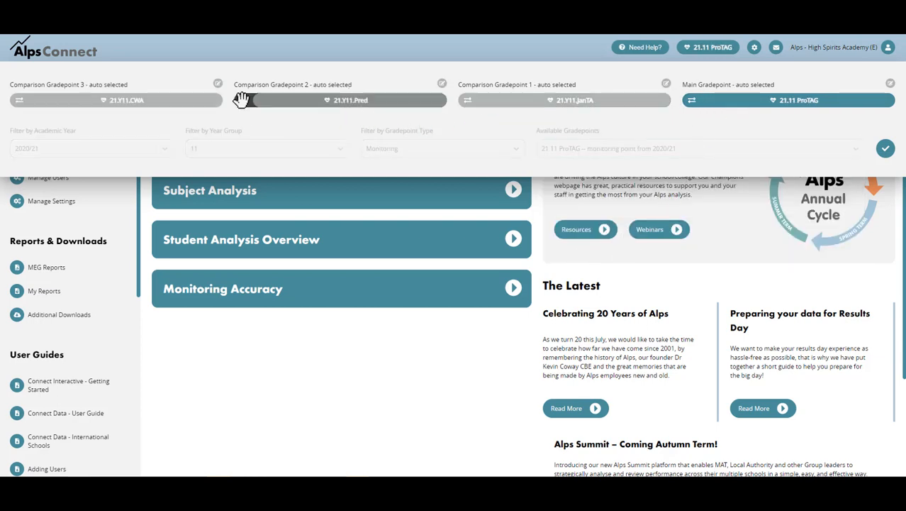
pyautogui.moveTo(539, 112)
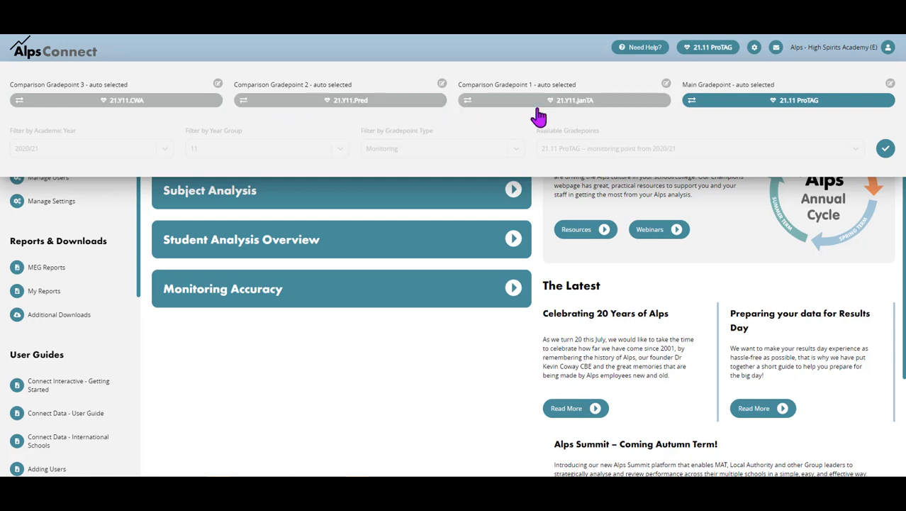
pyautogui.moveTo(264, 117)
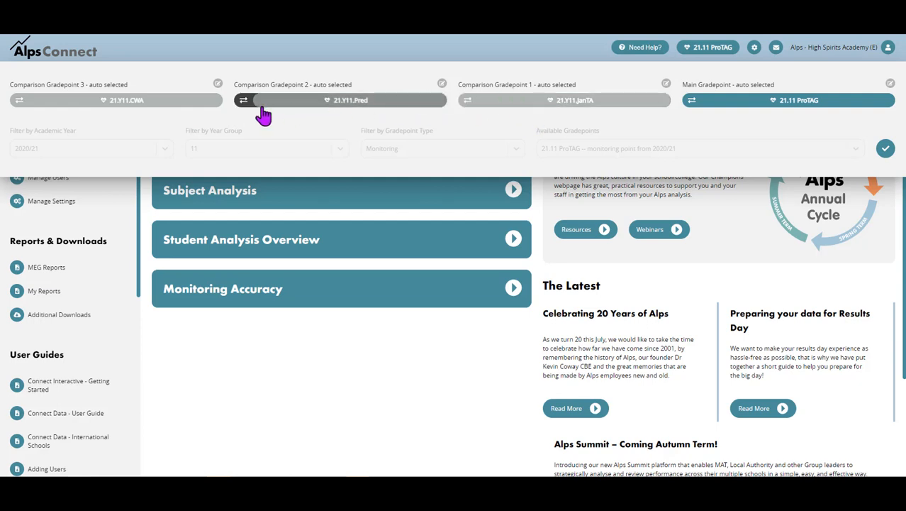
pyautogui.moveTo(511, 106)
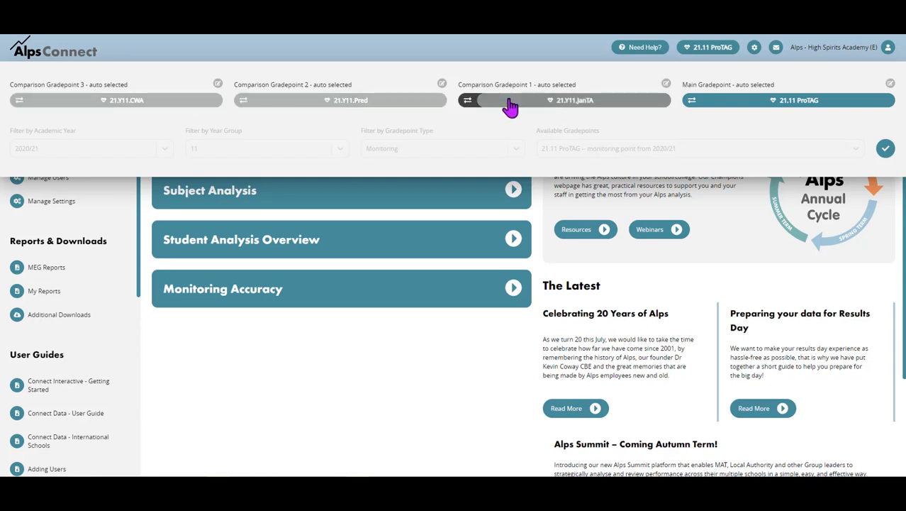
pyautogui.moveTo(514, 111)
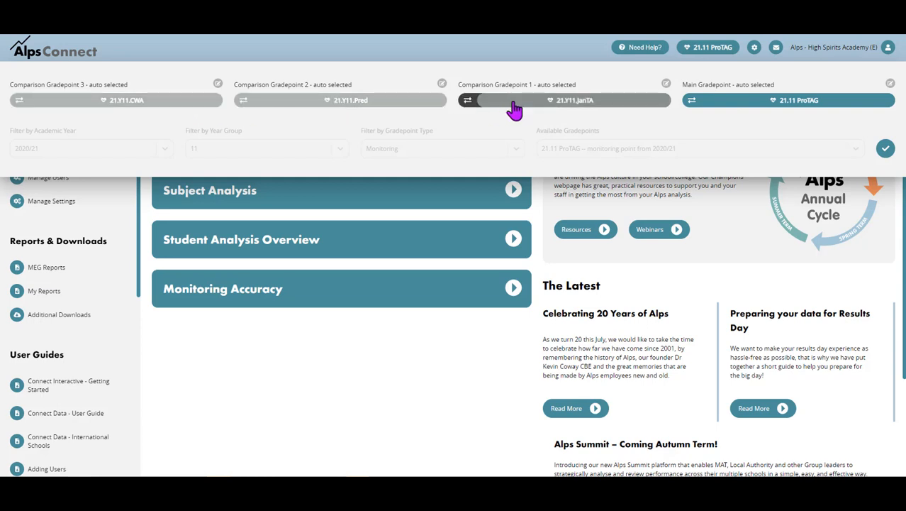
pyautogui.moveTo(516, 106)
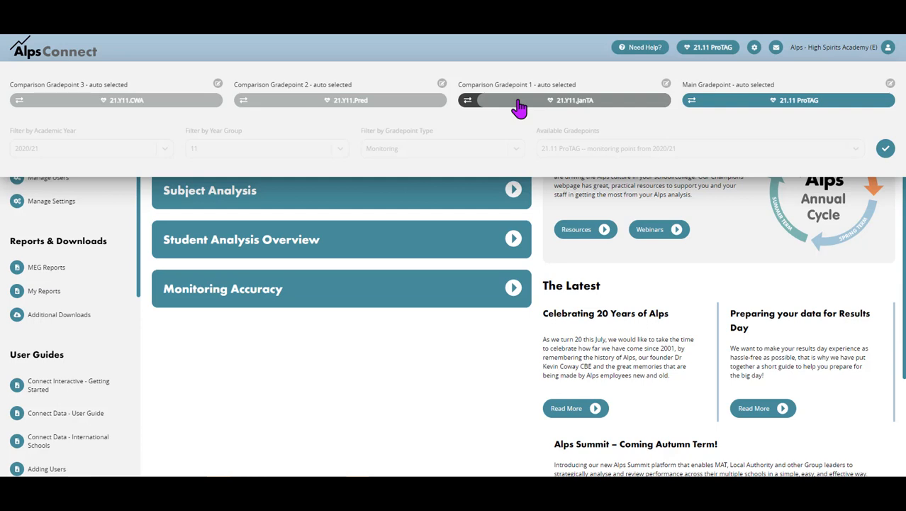
# Step: Remove the 21.Y11 JanTA comparison, leaving CWA and Pred in the first two slots
pyautogui.click(653, 84)
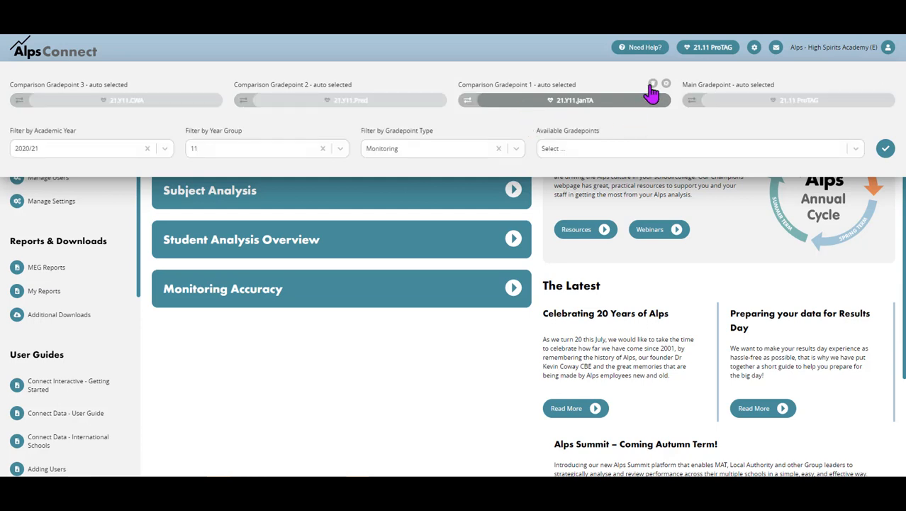
pyautogui.moveTo(659, 87)
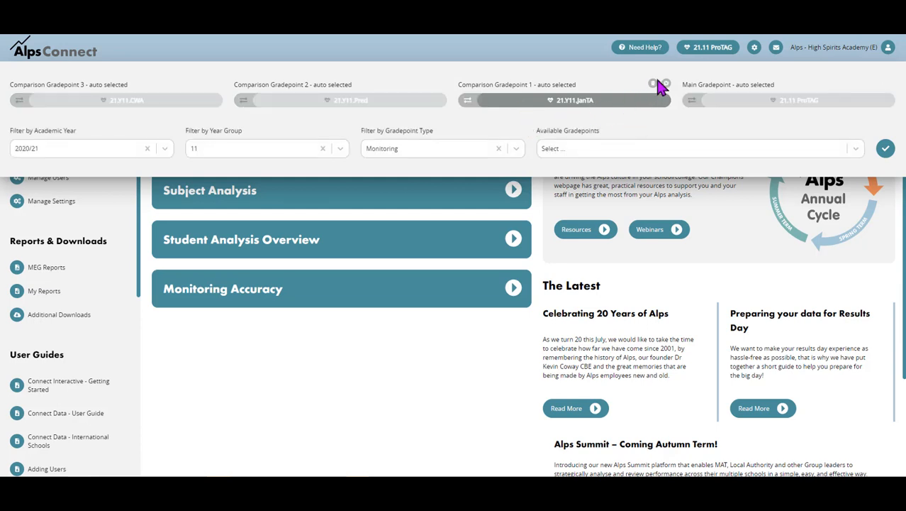
pyautogui.click(653, 83)
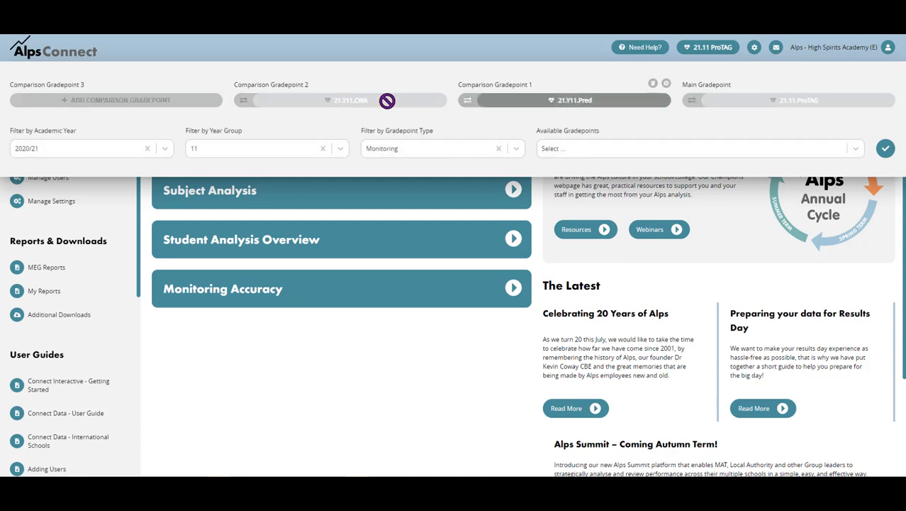
pyautogui.moveTo(471, 100)
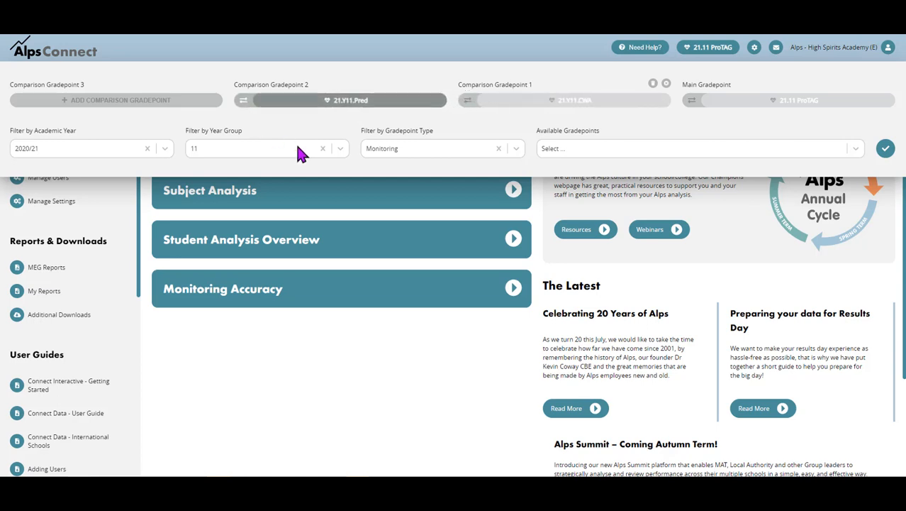
pyautogui.moveTo(538, 106)
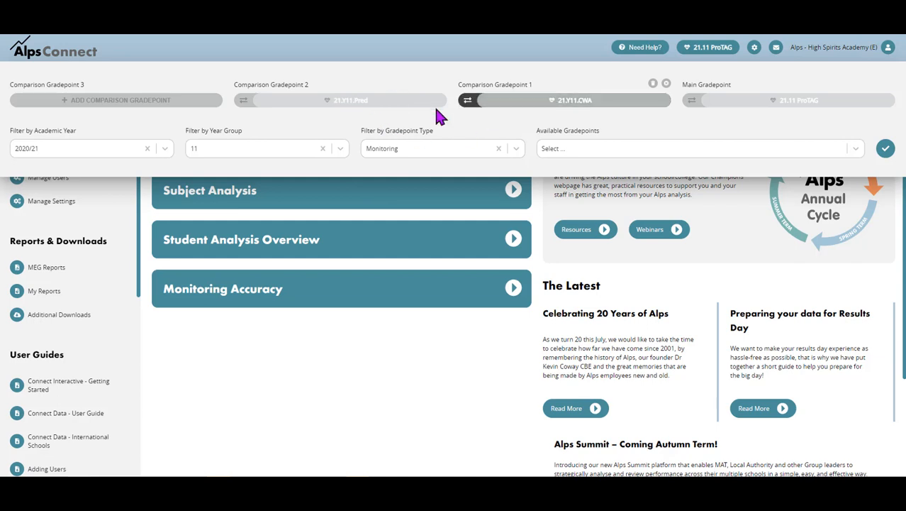
pyautogui.moveTo(148, 106)
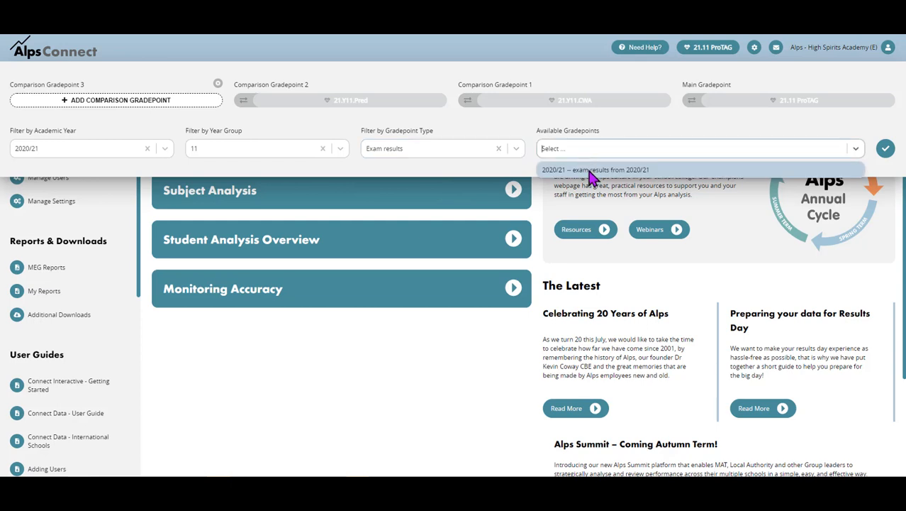
pyautogui.moveTo(97, 161)
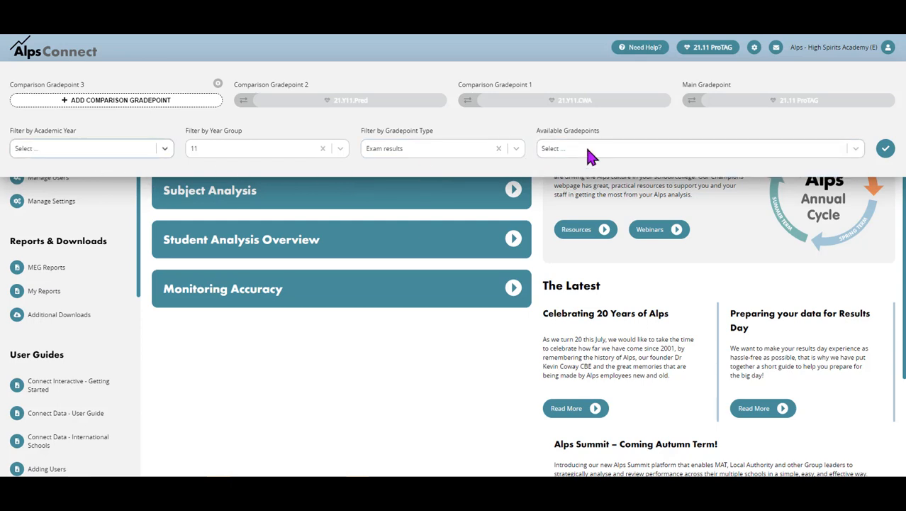
# Step: Set the 2019/20 exam results gradepoint as Comparison Gradepoint 3
pyautogui.click(698, 149)
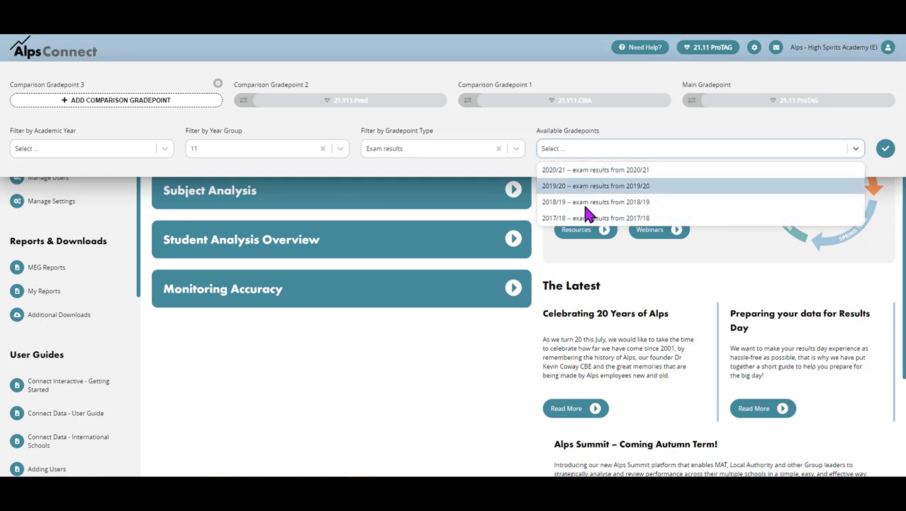
pyautogui.click(596, 185)
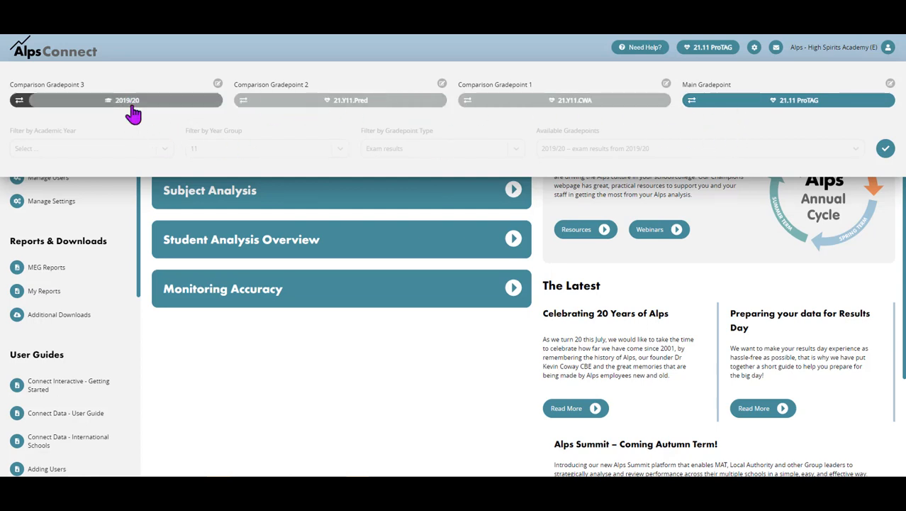
pyautogui.moveTo(176, 107)
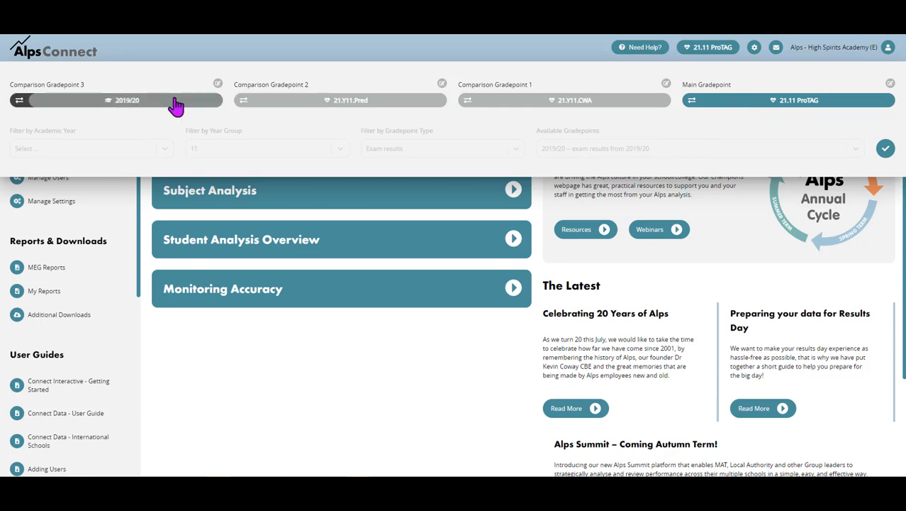
pyautogui.moveTo(695, 140)
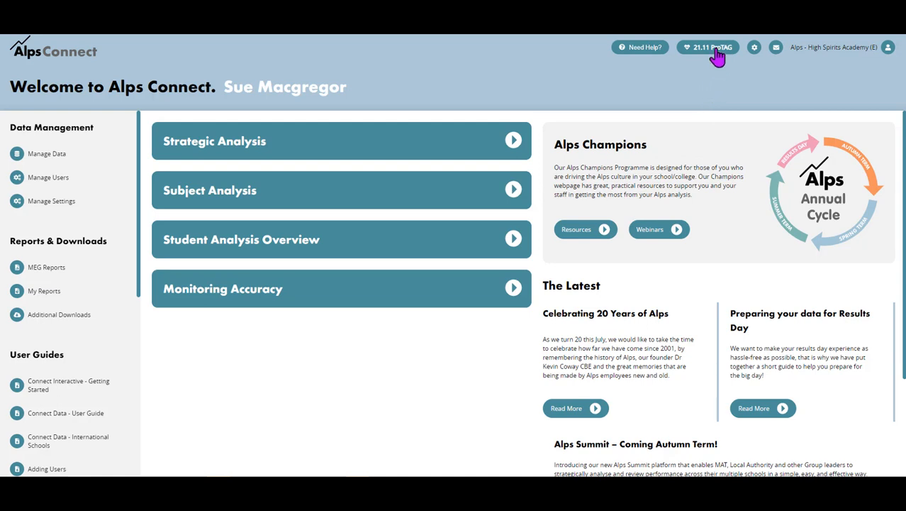
pyautogui.moveTo(213, 199)
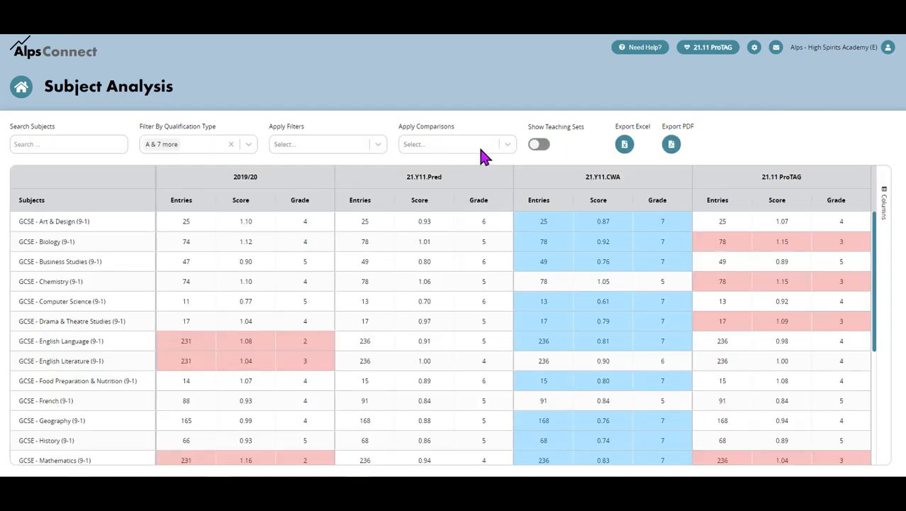
pyautogui.moveTo(723, 60)
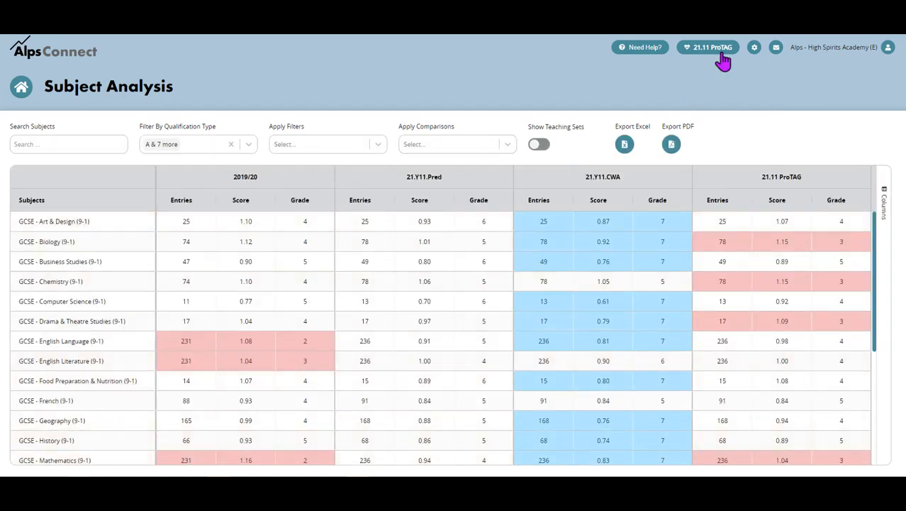
pyautogui.moveTo(45, 242)
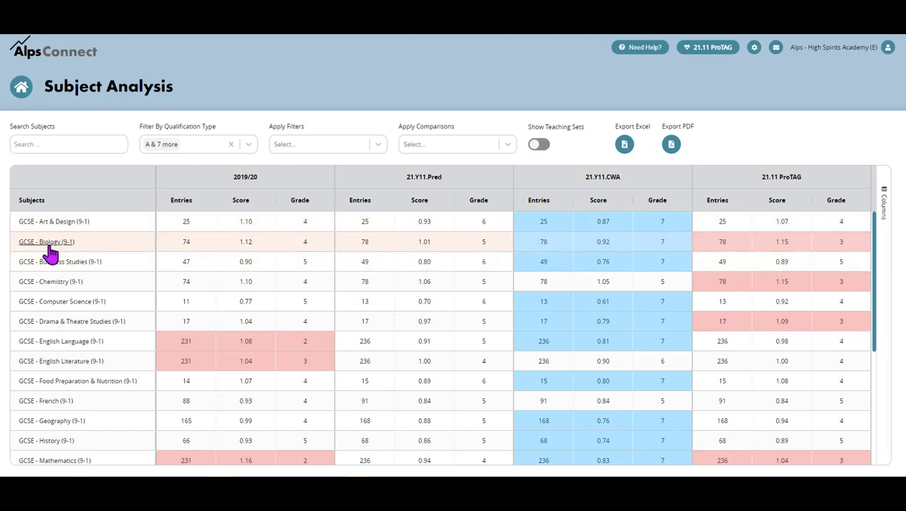
# Step: Load the GCSE Biology (9-1) overview and dismiss the gradepoint settings to view its summary
pyautogui.click(46, 241)
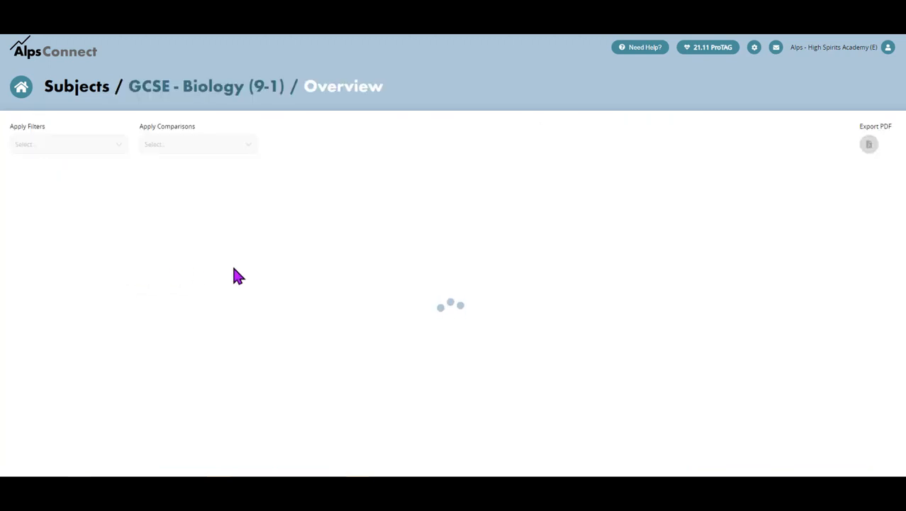
pyautogui.moveTo(715, 57)
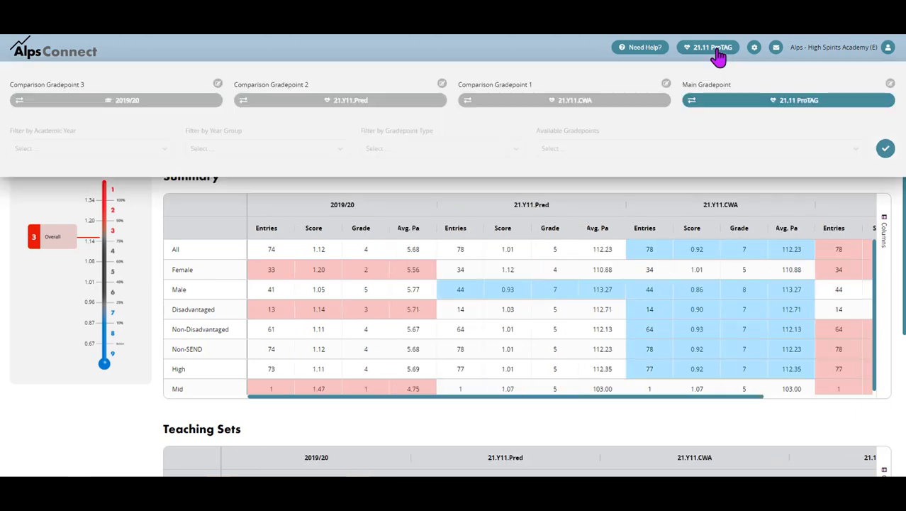
pyautogui.moveTo(729, 74)
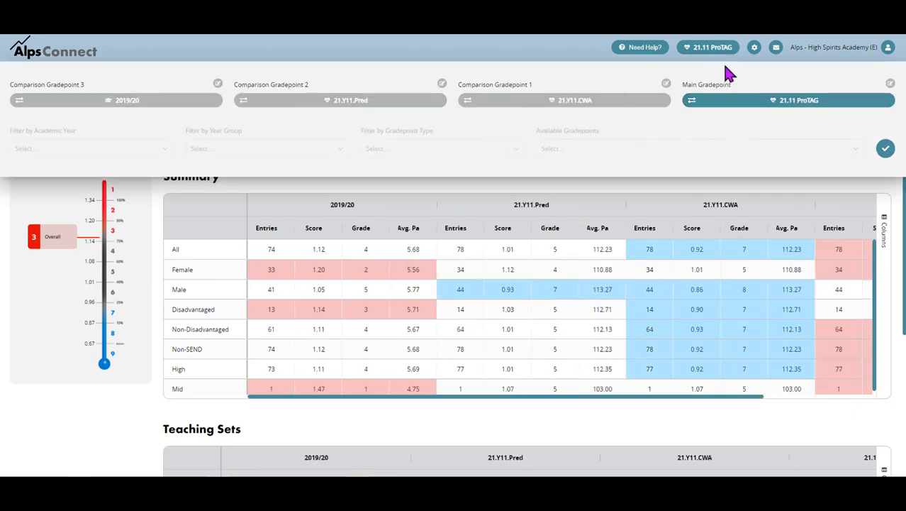
pyautogui.moveTo(726, 57)
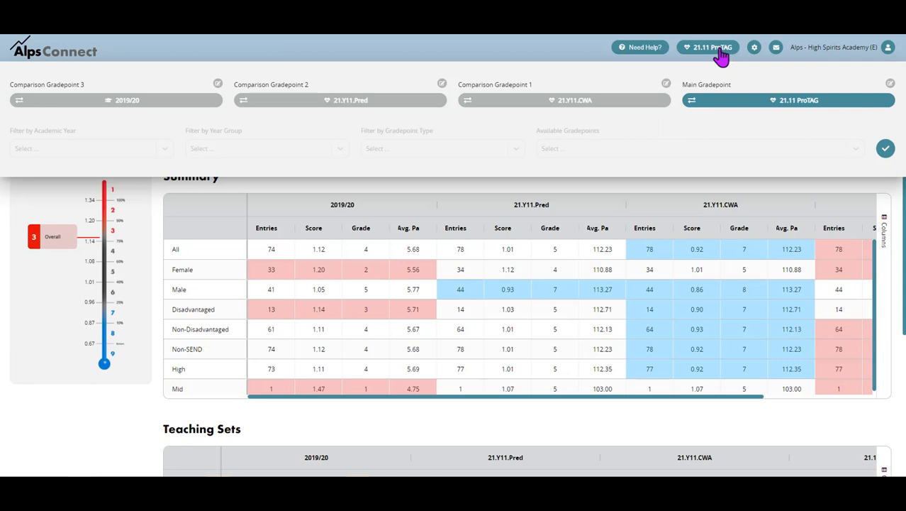
pyautogui.moveTo(644, 182)
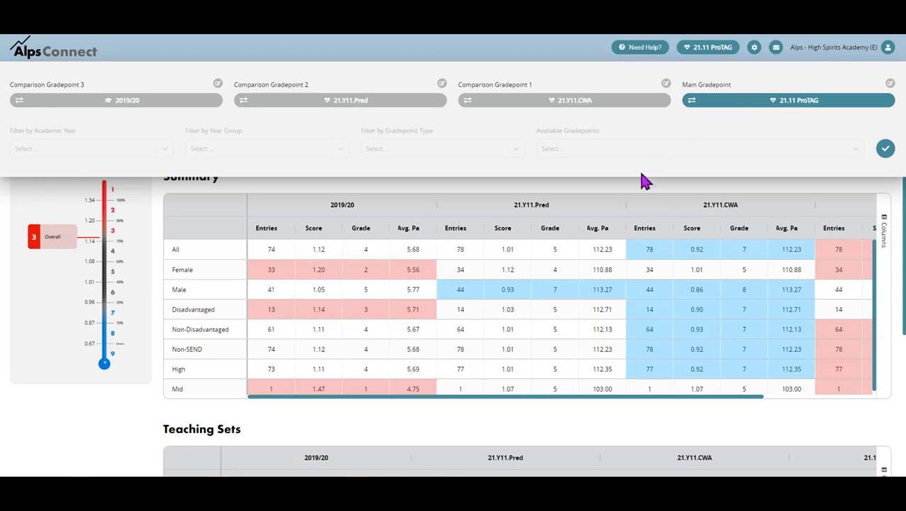
pyautogui.click(886, 149)
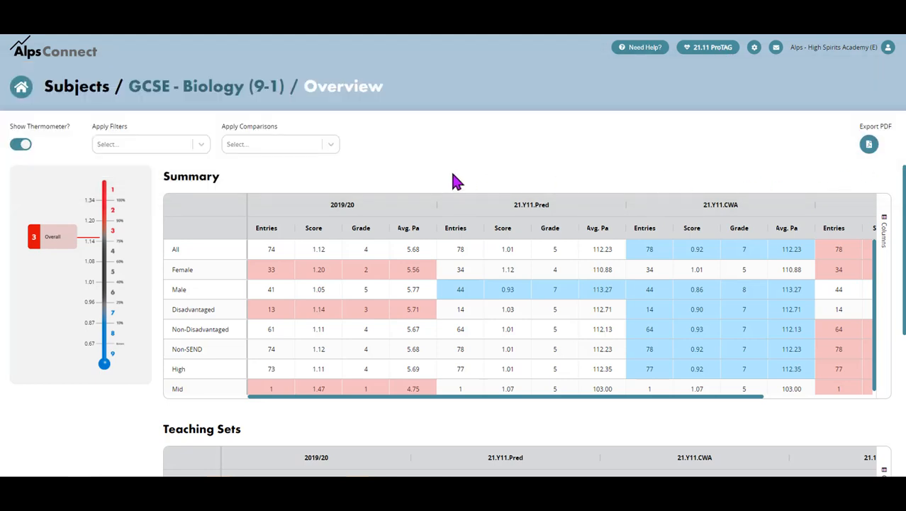
pyautogui.moveTo(488, 199)
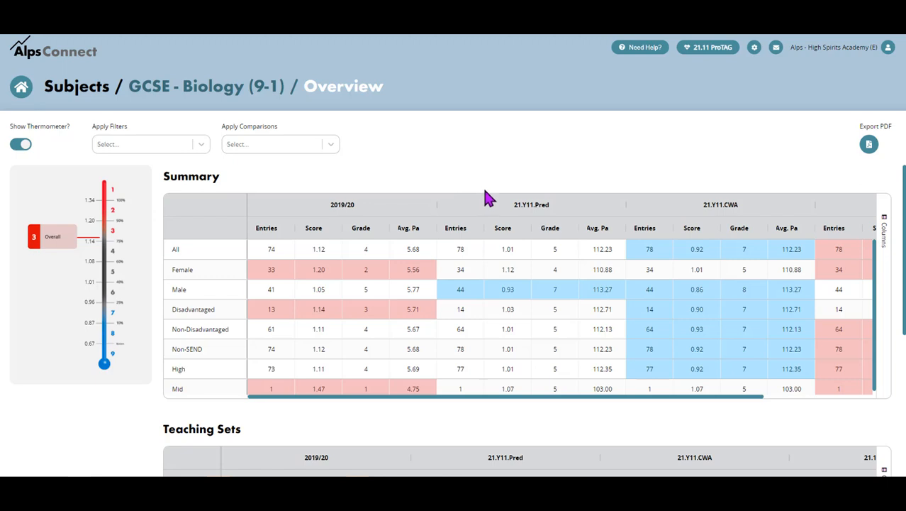
pyautogui.moveTo(497, 181)
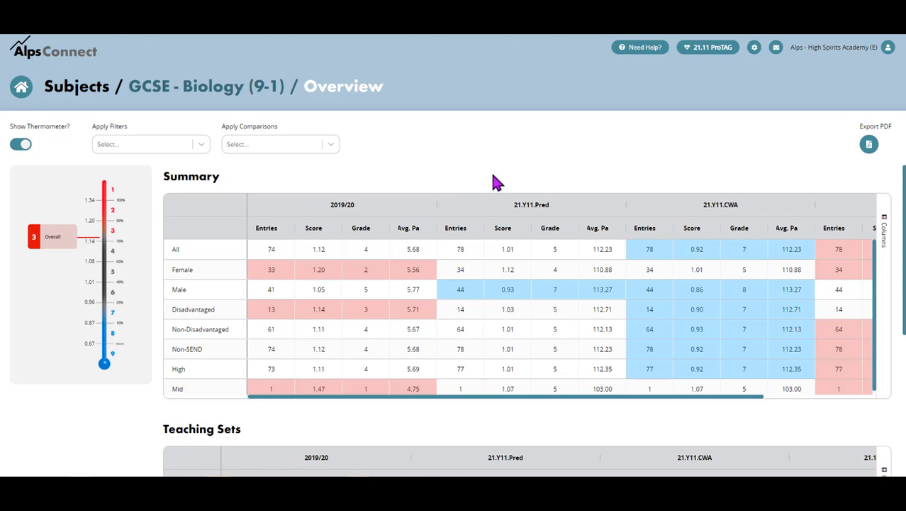